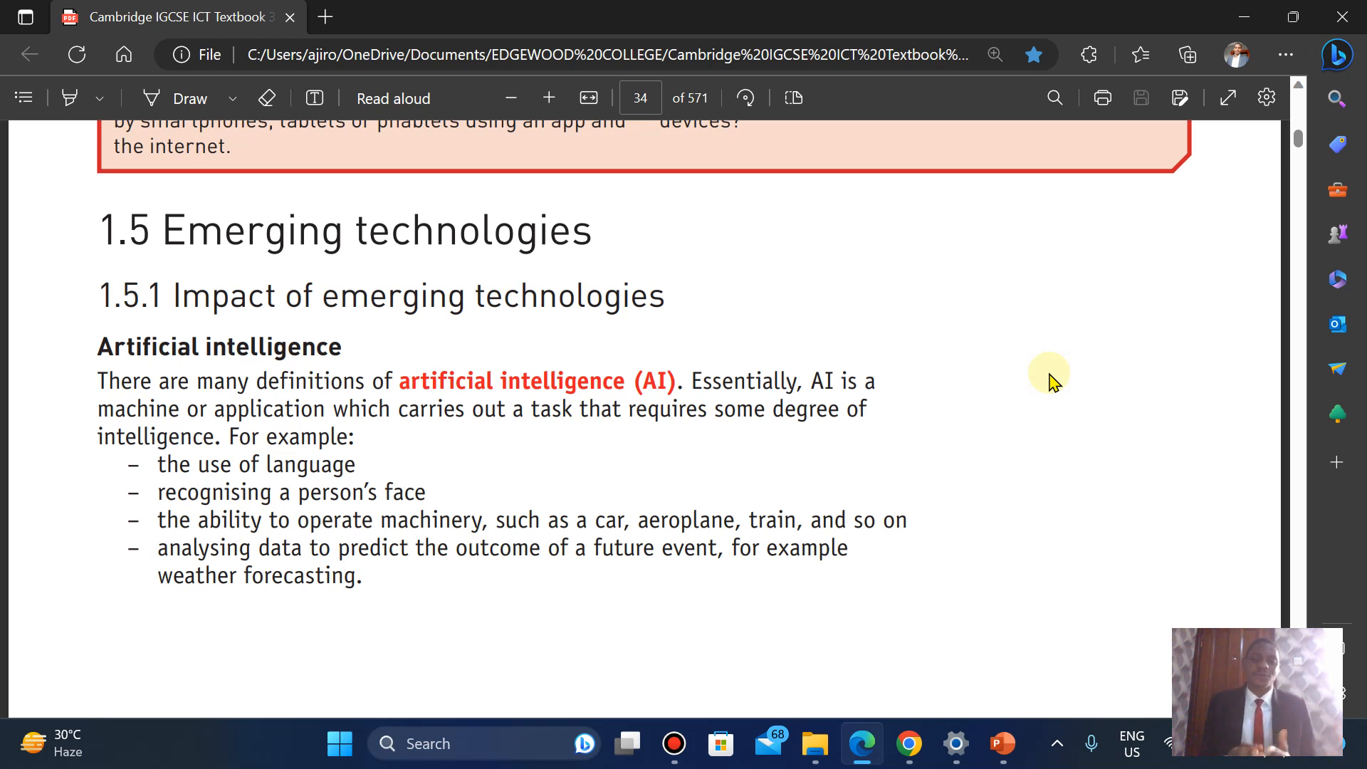
{"action": "scroll", "scroll_direction": "down", "scroll_amount": 3}
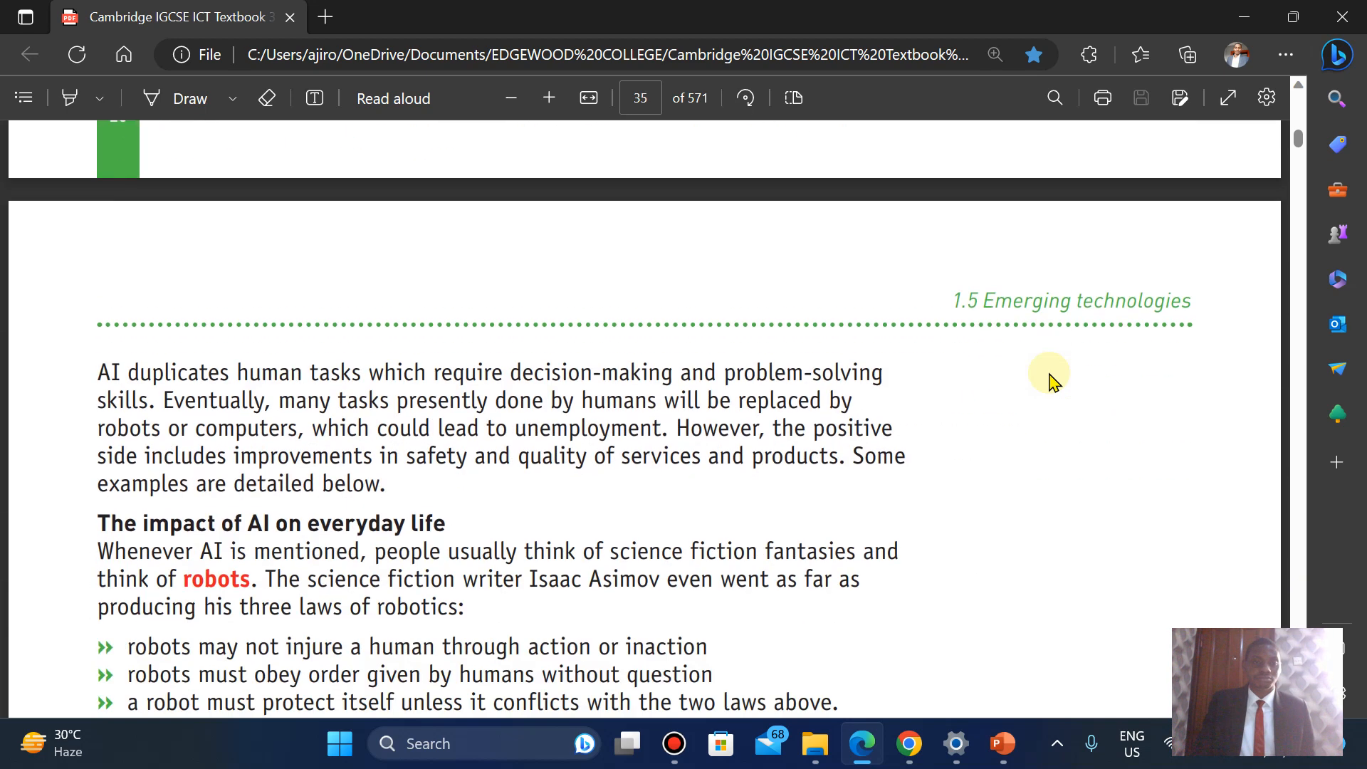
{"action": "scroll", "scroll_direction": "down", "scroll_amount": 3}
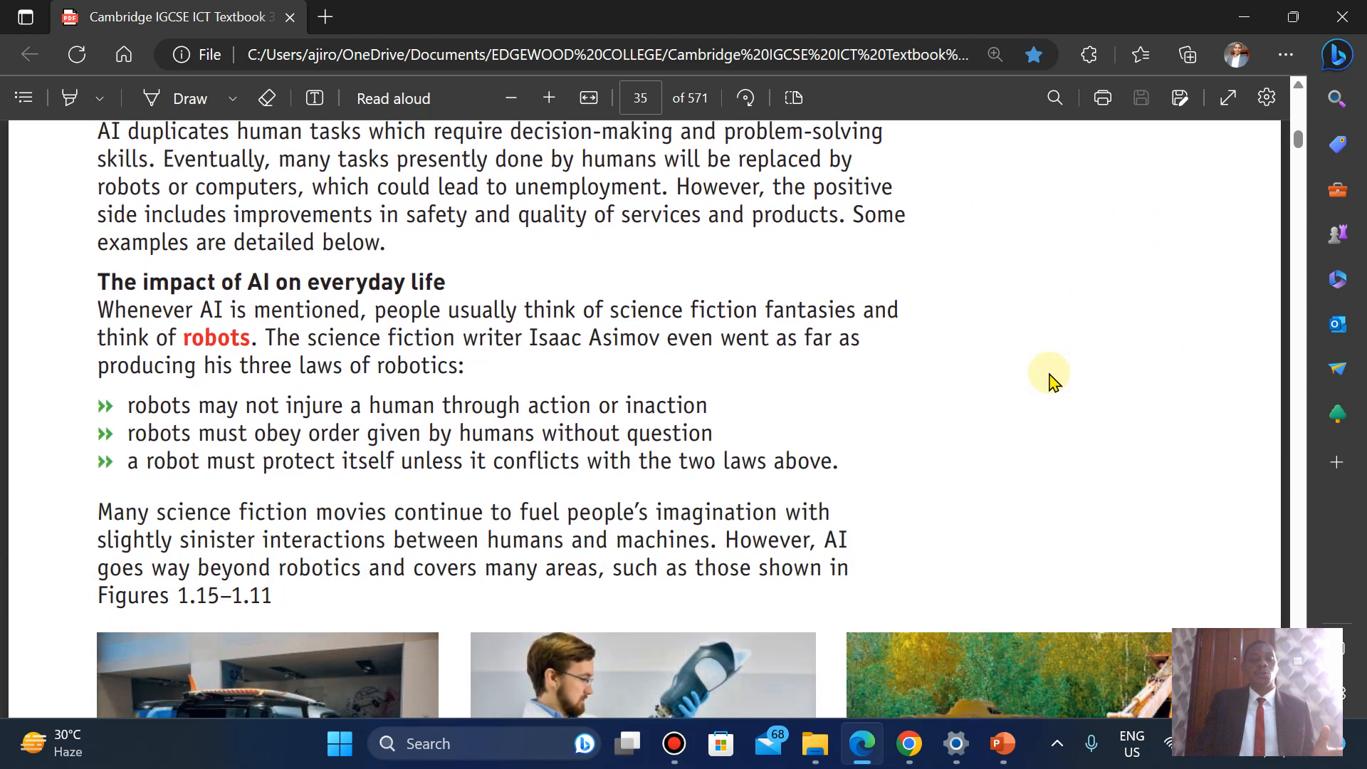
{"action": "scroll", "scroll_direction": "up", "scroll_amount": 3}
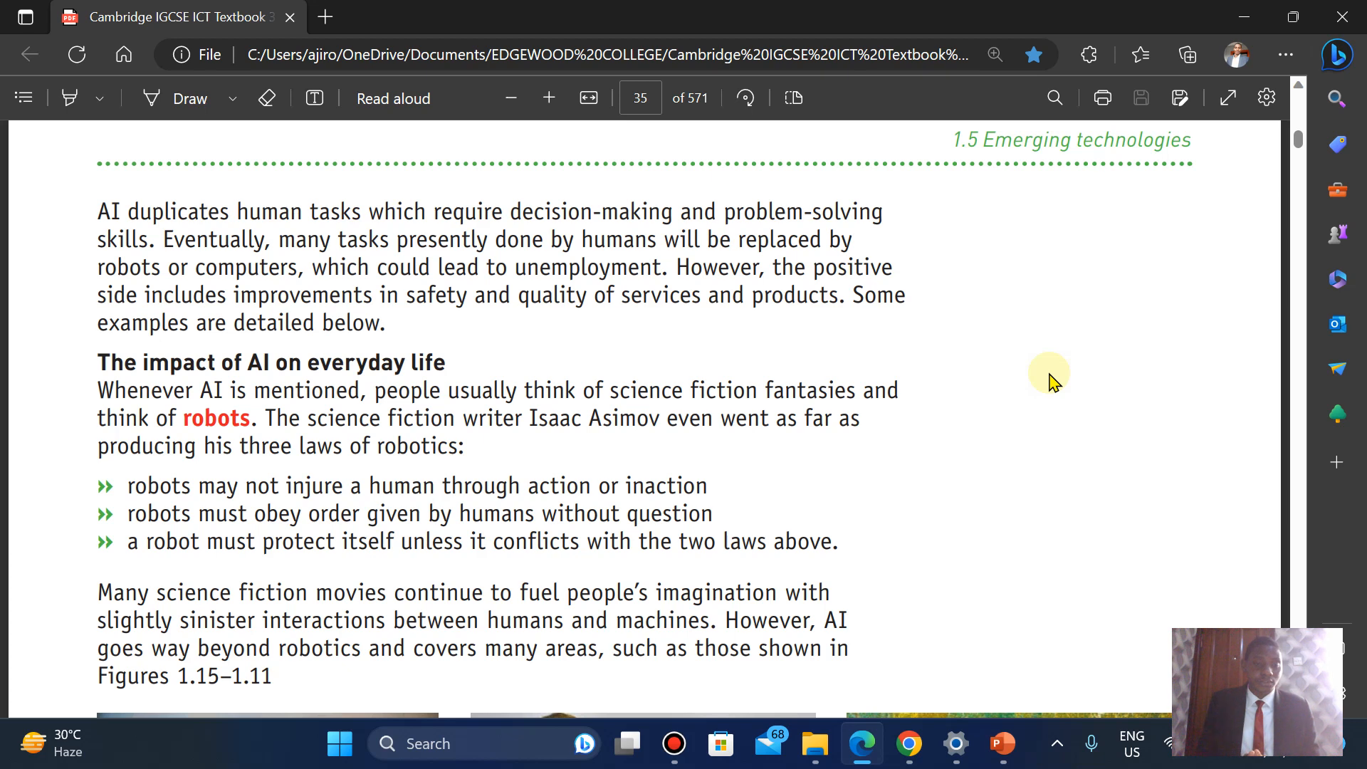
{"action": "scroll", "scroll_direction": "down", "scroll_amount": 3}
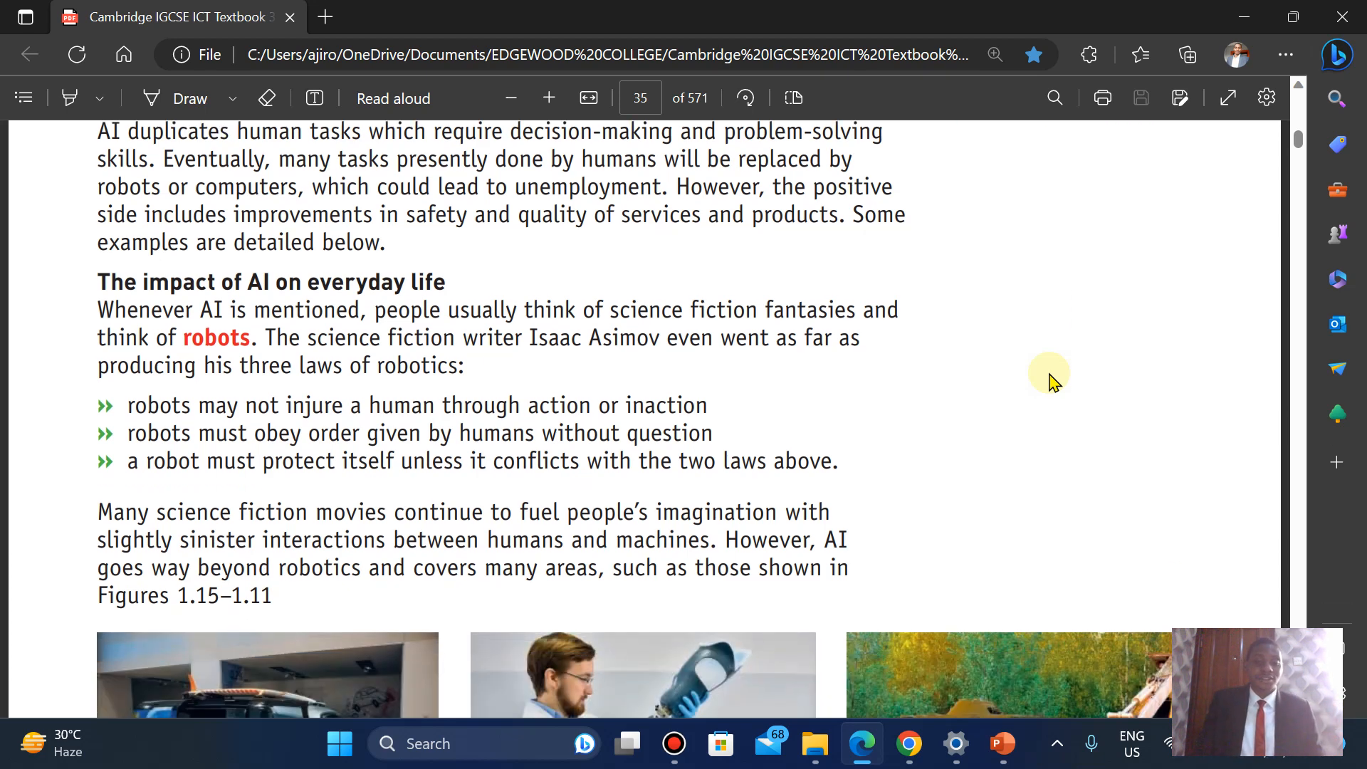
{"action": "scroll", "scroll_direction": "down", "scroll_amount": 3}
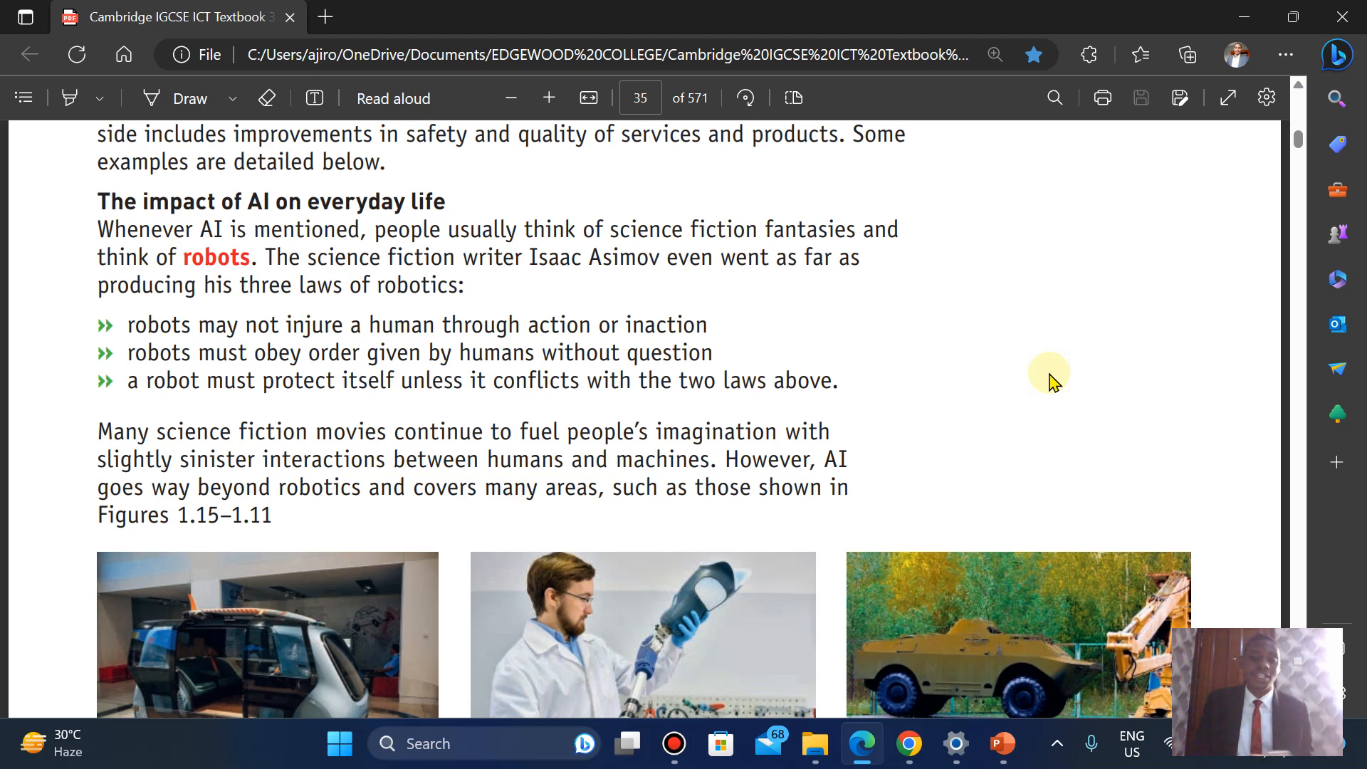
{"action": "scroll", "scroll_direction": "down", "scroll_amount": 3}
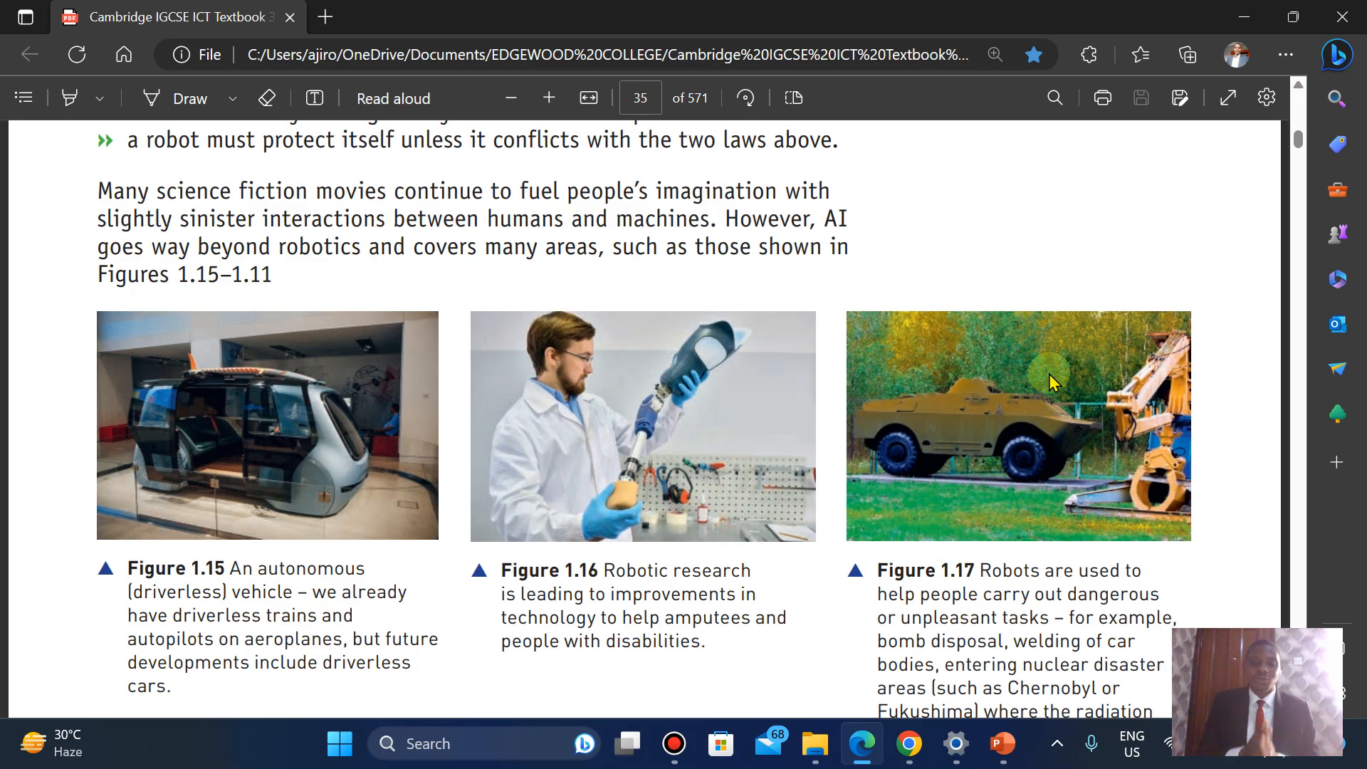
{"action": "scroll", "scroll_direction": "down", "scroll_amount": 3}
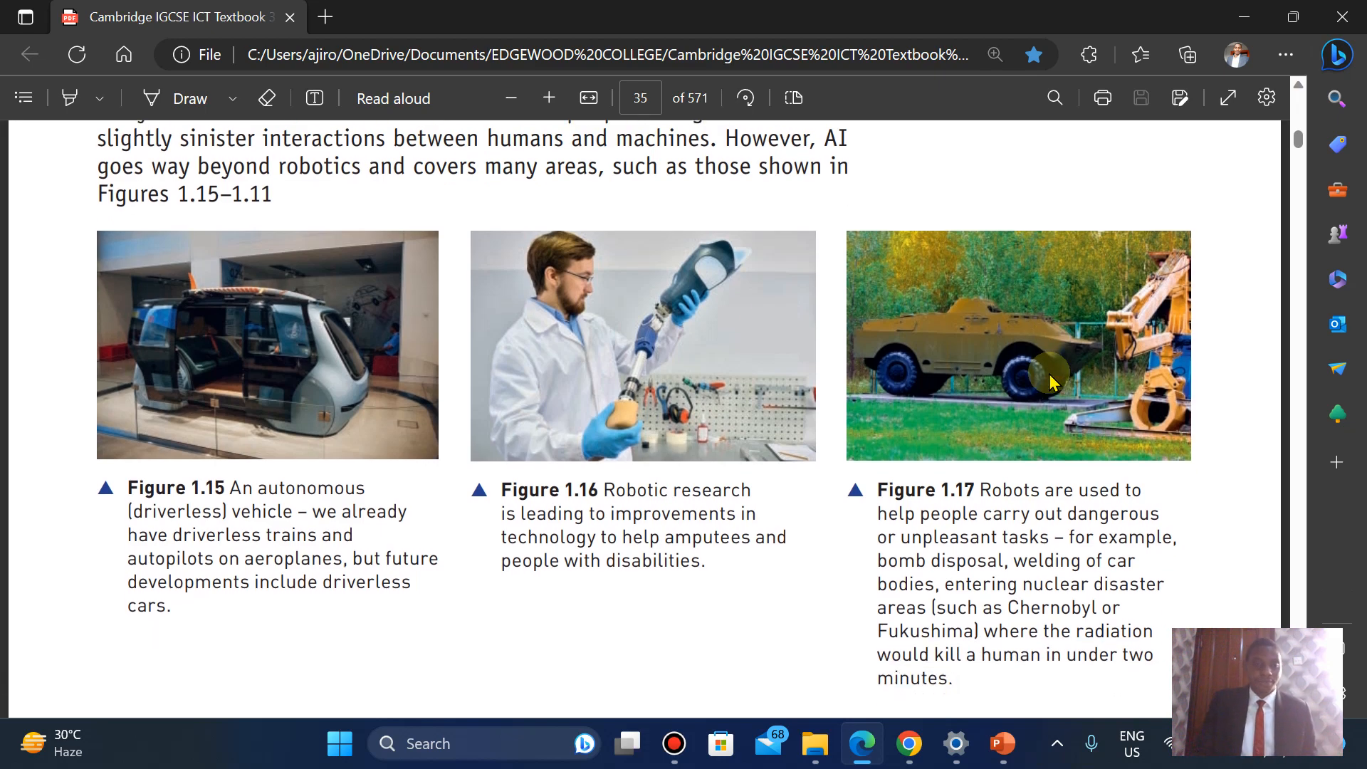
{"action": "scroll", "scroll_direction": "down", "scroll_amount": 3}
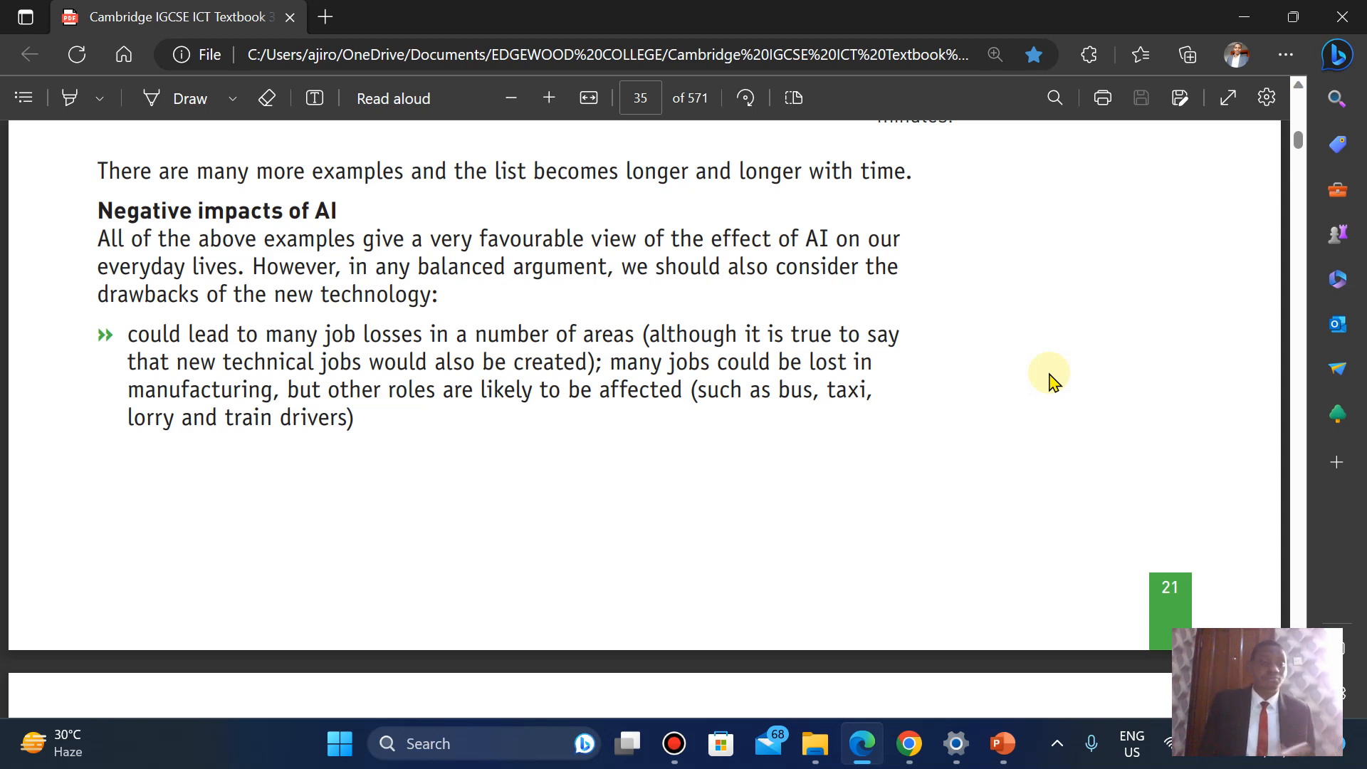
{"action": "scroll", "scroll_direction": "down", "scroll_amount": 3}
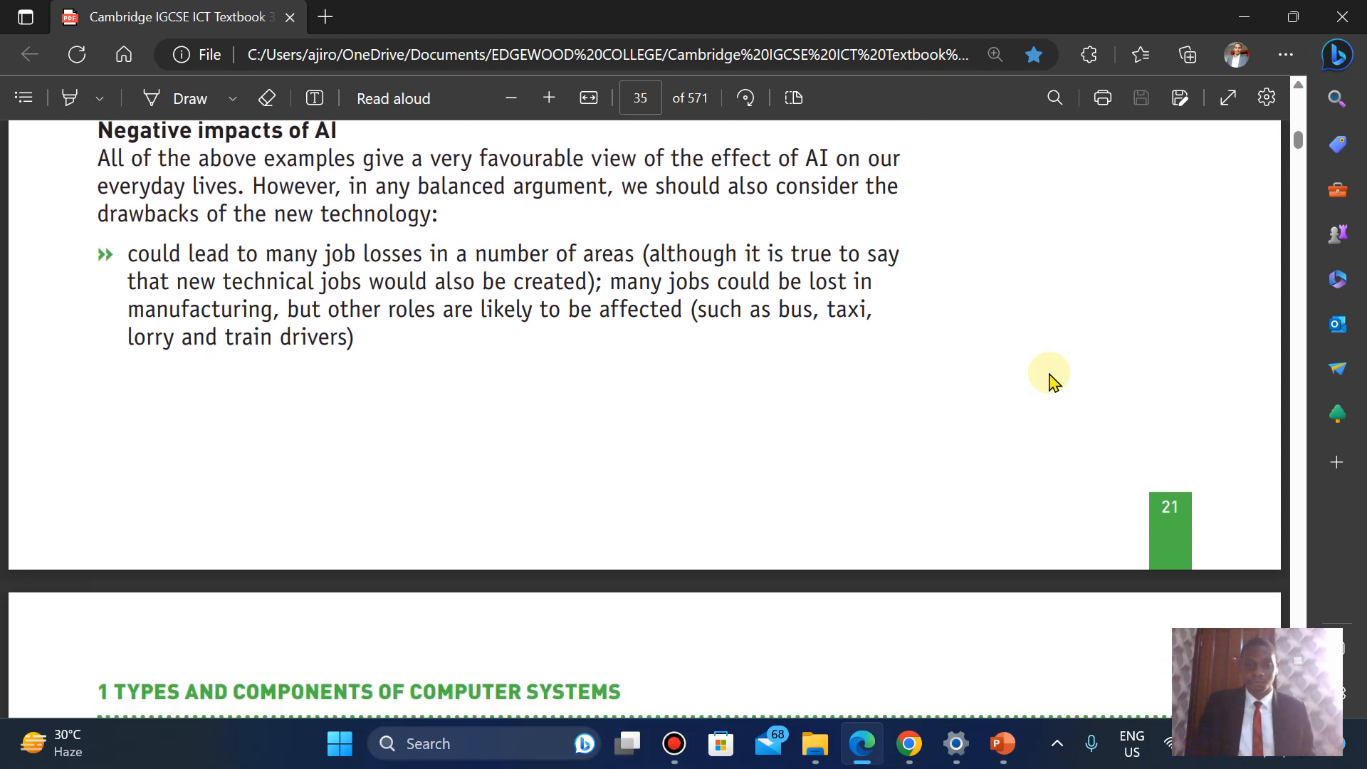
{"action": "scroll", "scroll_direction": "down", "scroll_amount": 3}
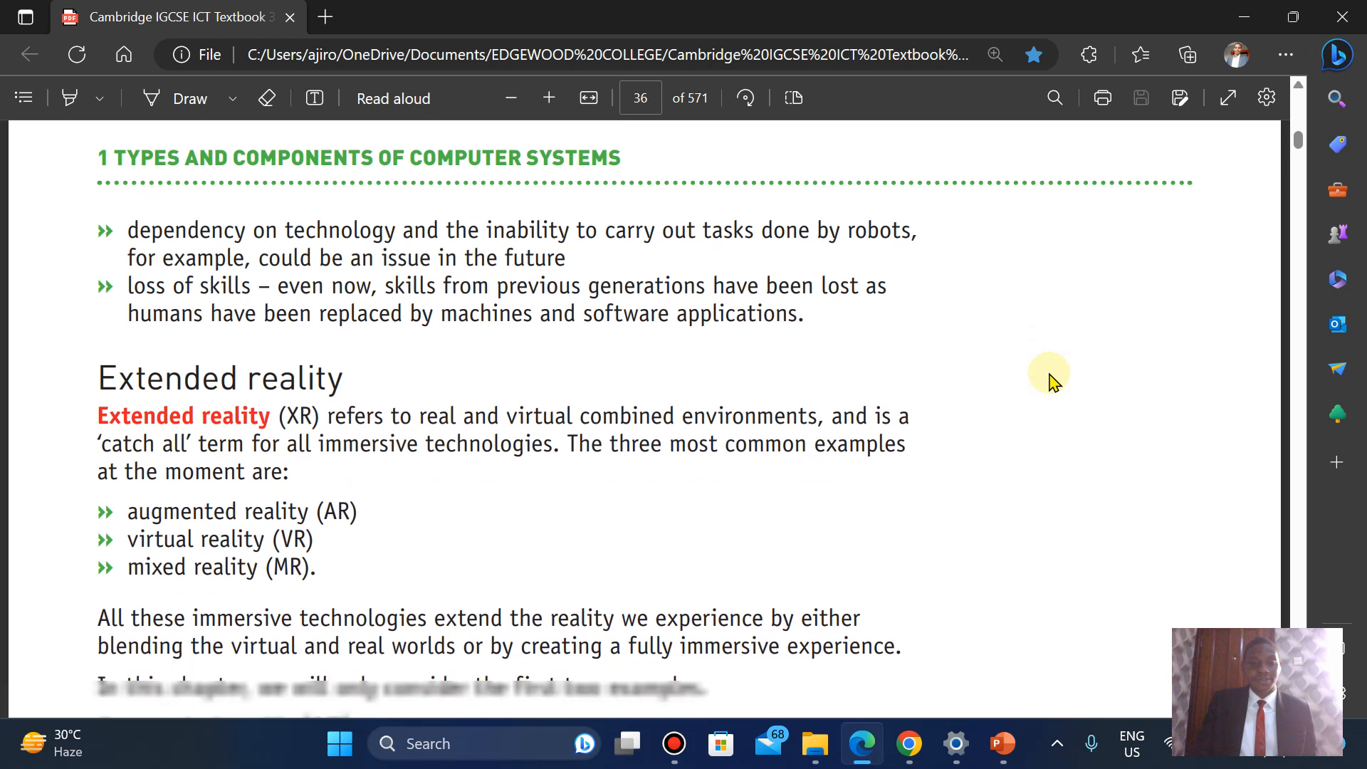
{"action": "scroll", "scroll_direction": "down", "scroll_amount": 3}
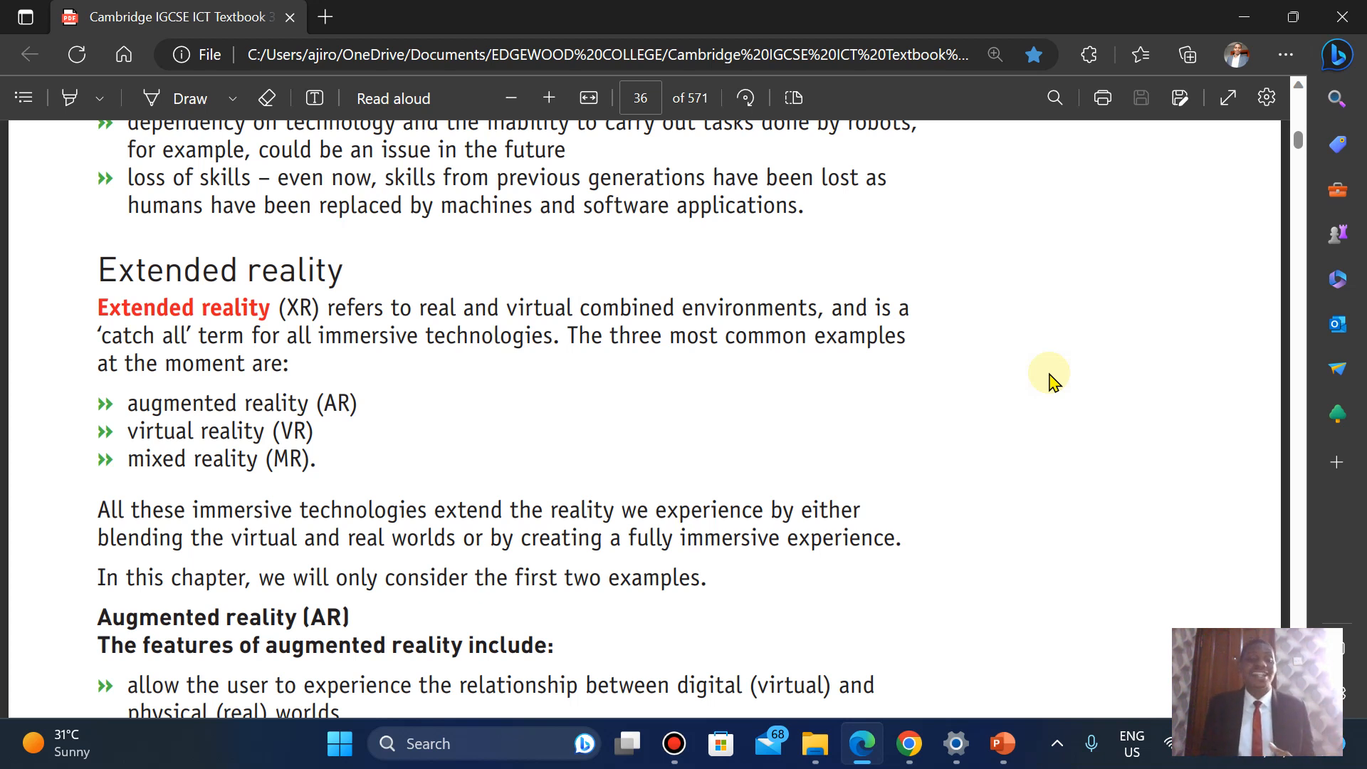
{"action": "scroll", "scroll_direction": "down", "scroll_amount": 3}
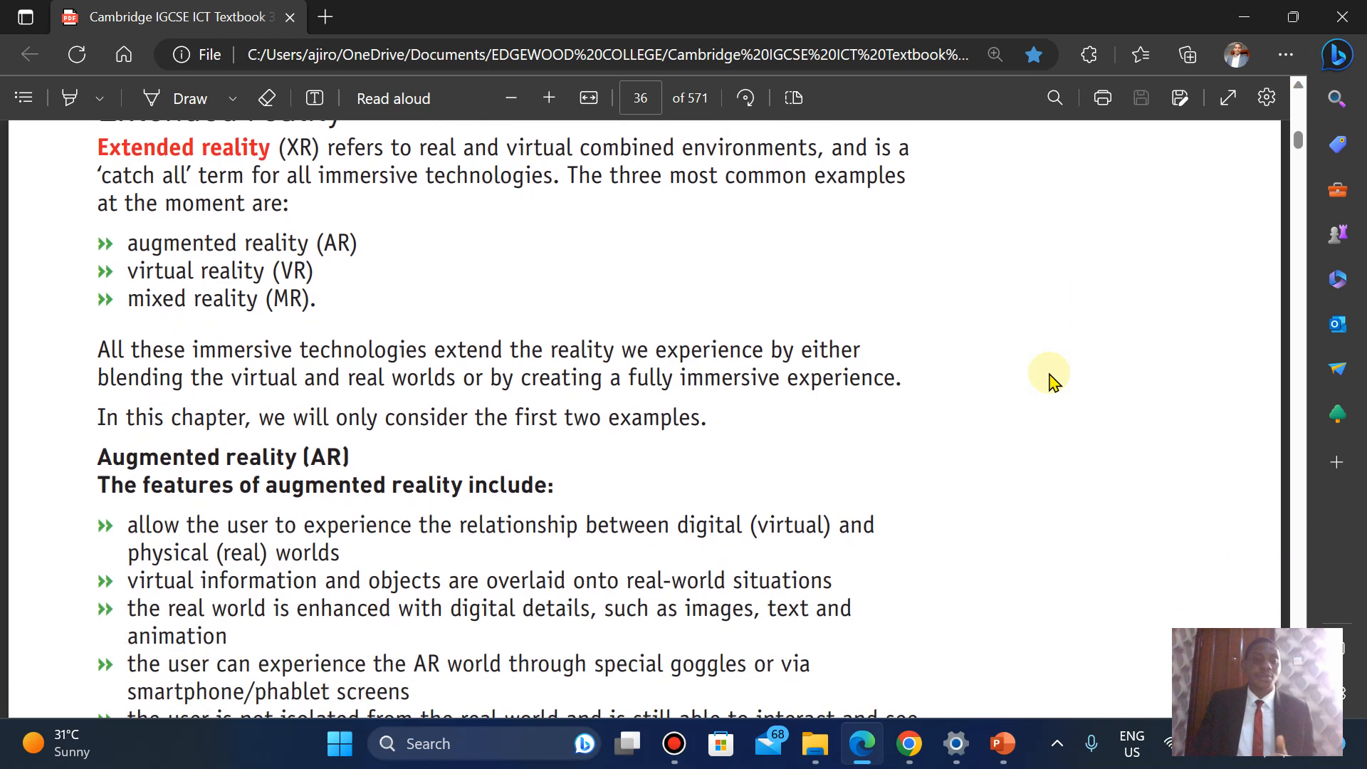
{"action": "scroll", "scroll_direction": "down", "scroll_amount": 3}
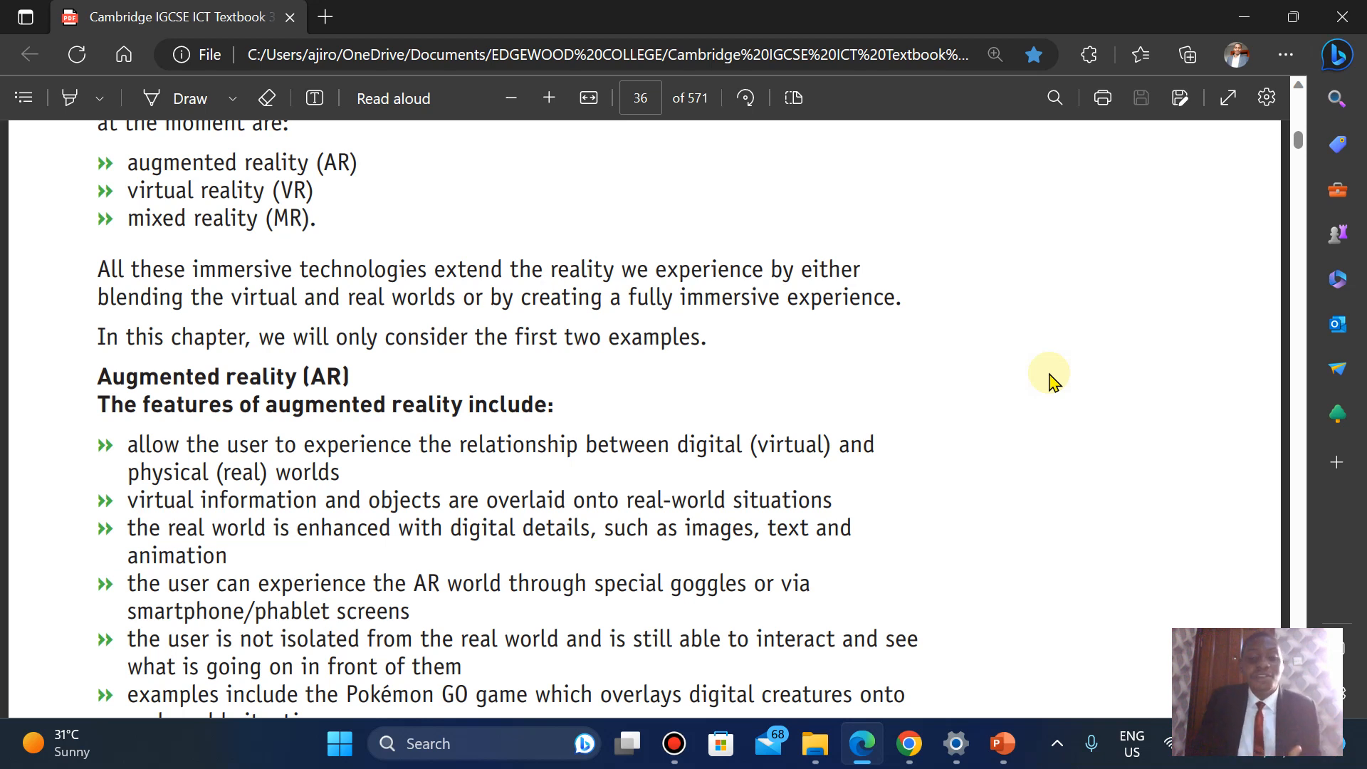
{"action": "scroll", "scroll_direction": "down", "scroll_amount": 3}
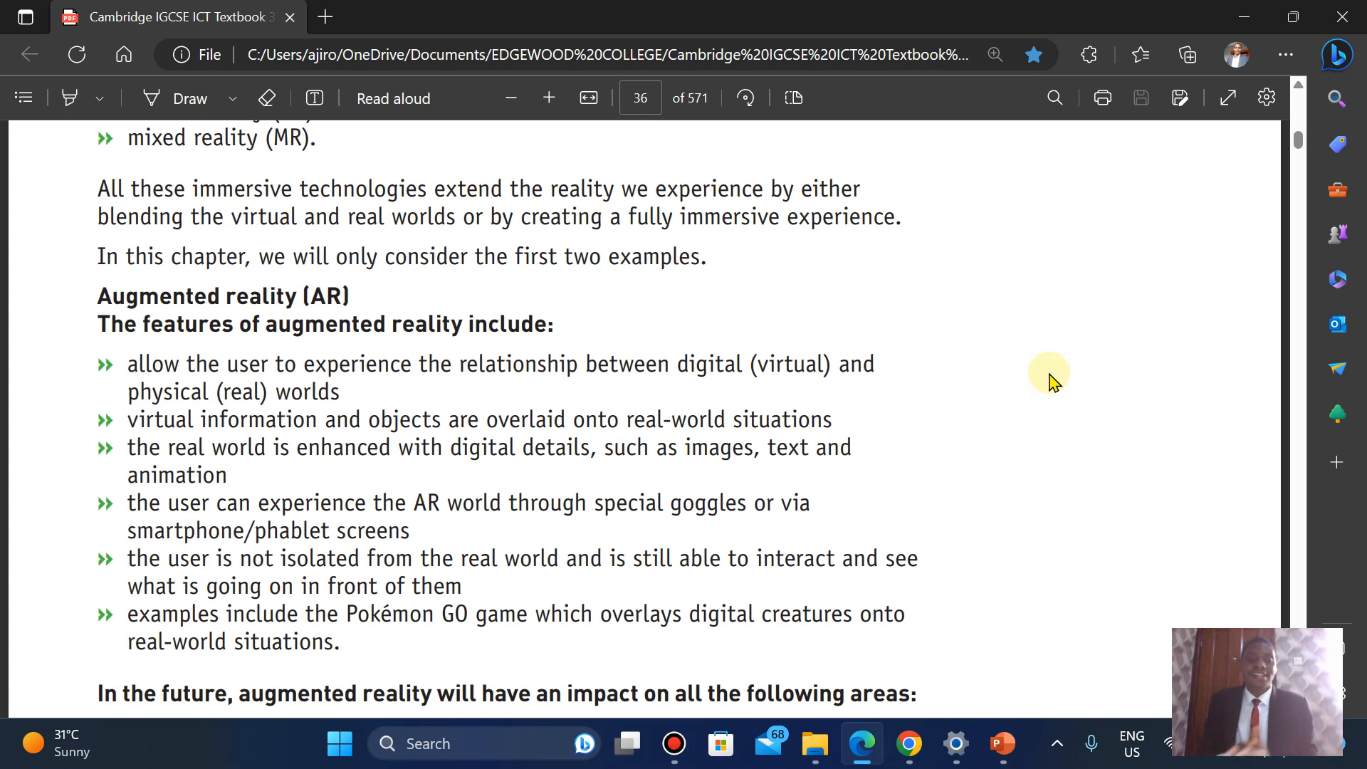
{"action": "scroll", "scroll_direction": "down", "scroll_amount": 3}
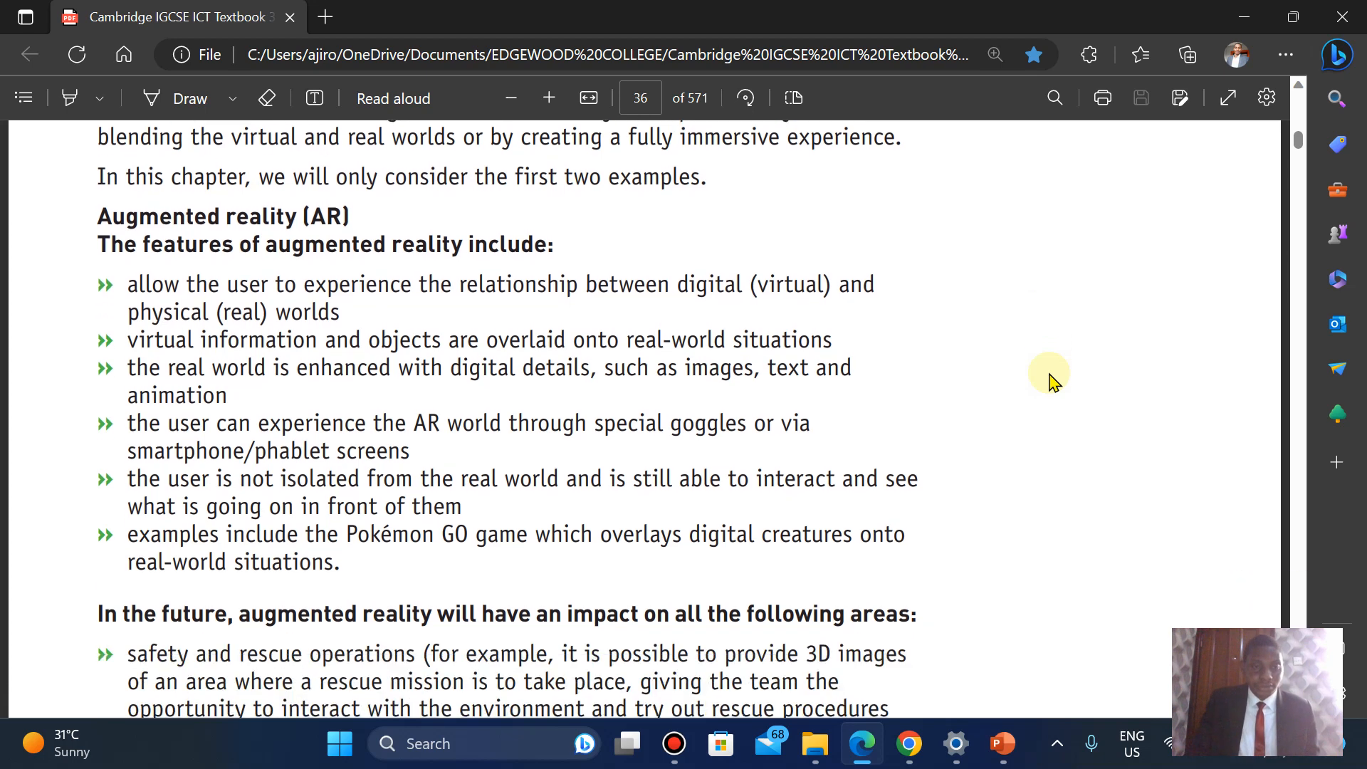
{"action": "scroll", "scroll_direction": "down", "scroll_amount": 3}
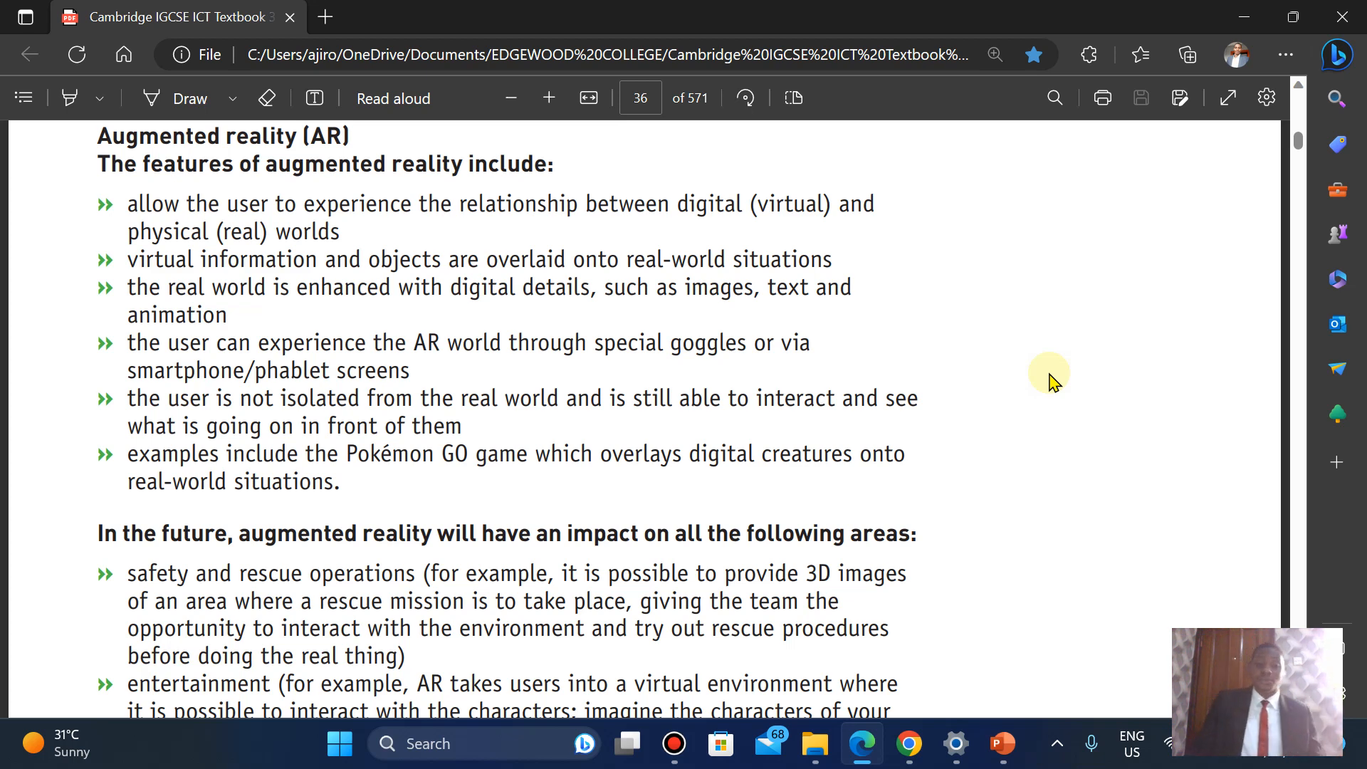
{"action": "scroll", "scroll_direction": "down", "scroll_amount": 3}
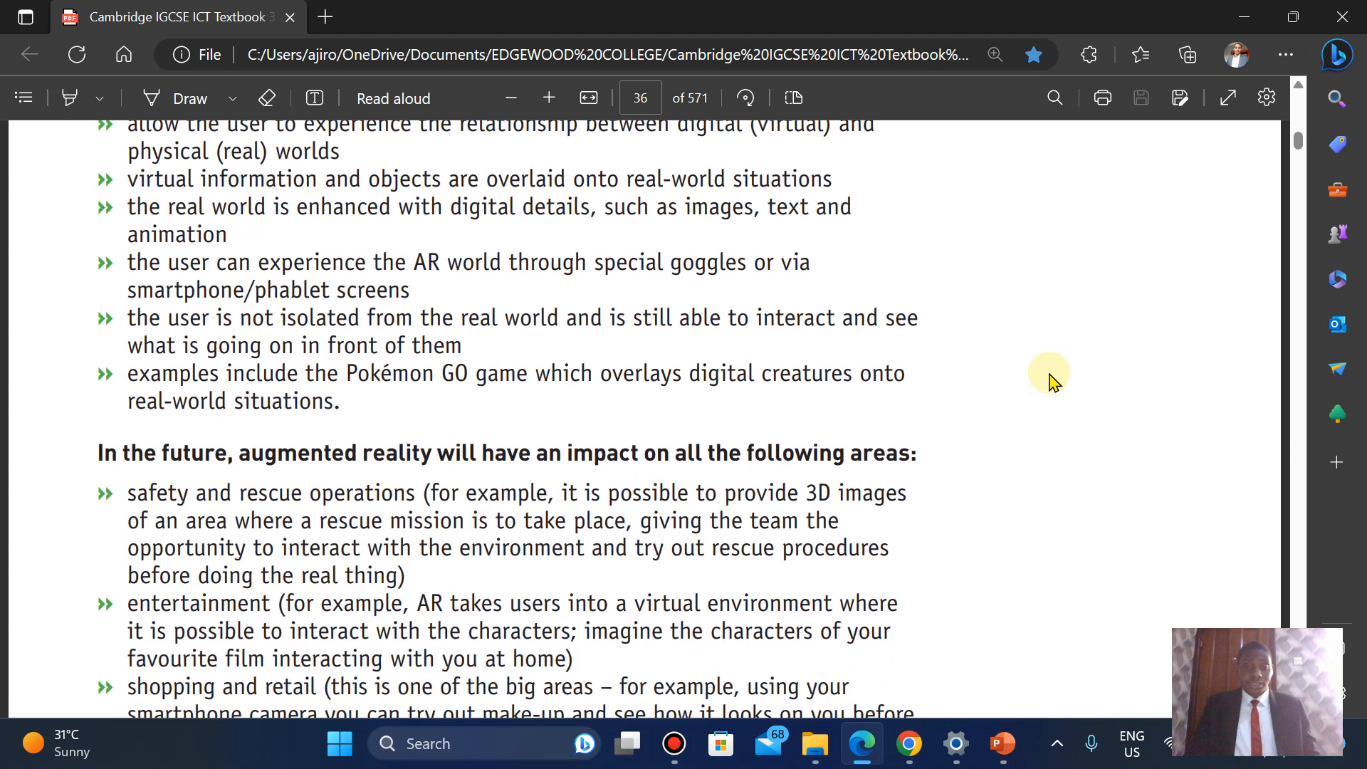
{"action": "scroll", "scroll_direction": "down", "scroll_amount": 3}
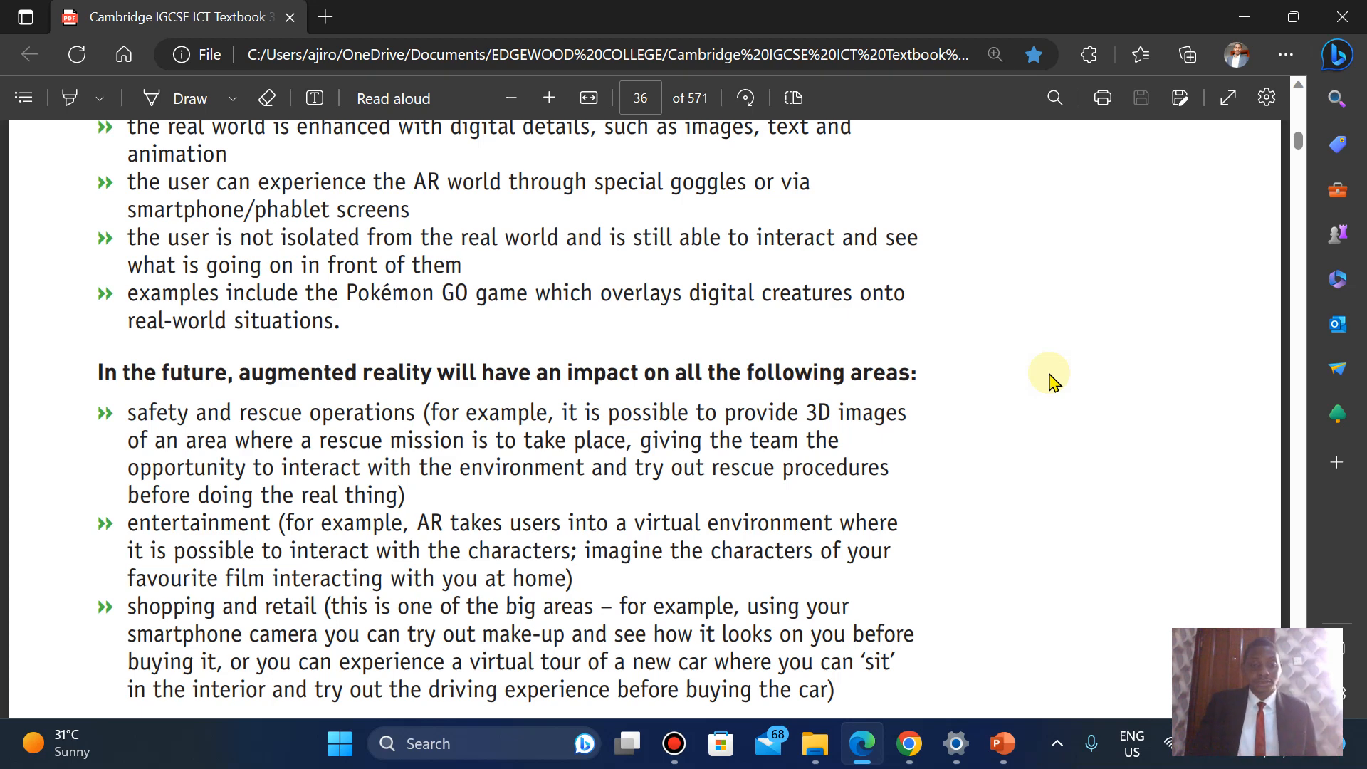
{"action": "scroll", "scroll_direction": "down", "scroll_amount": 3}
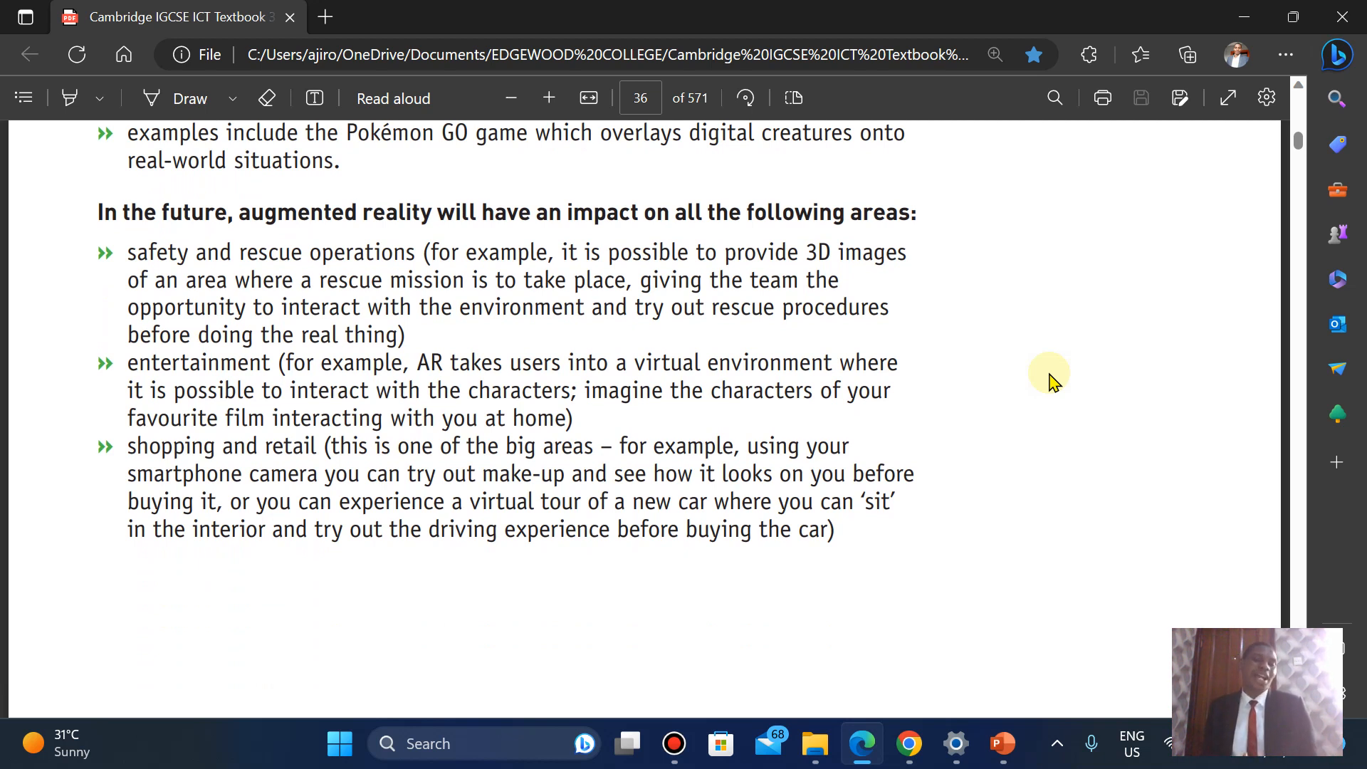
{"action": "scroll", "scroll_direction": "down", "scroll_amount": 3}
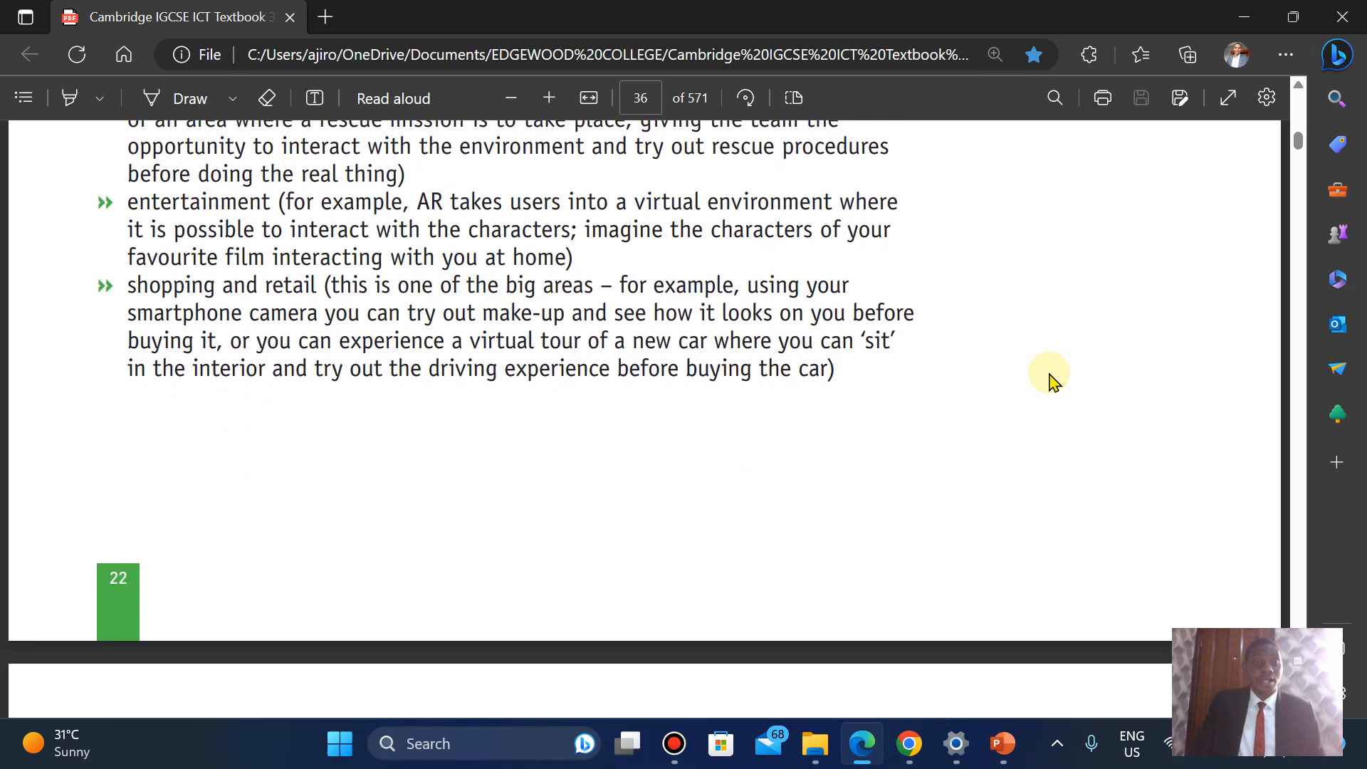
{"action": "scroll", "scroll_direction": "down", "scroll_amount": 3}
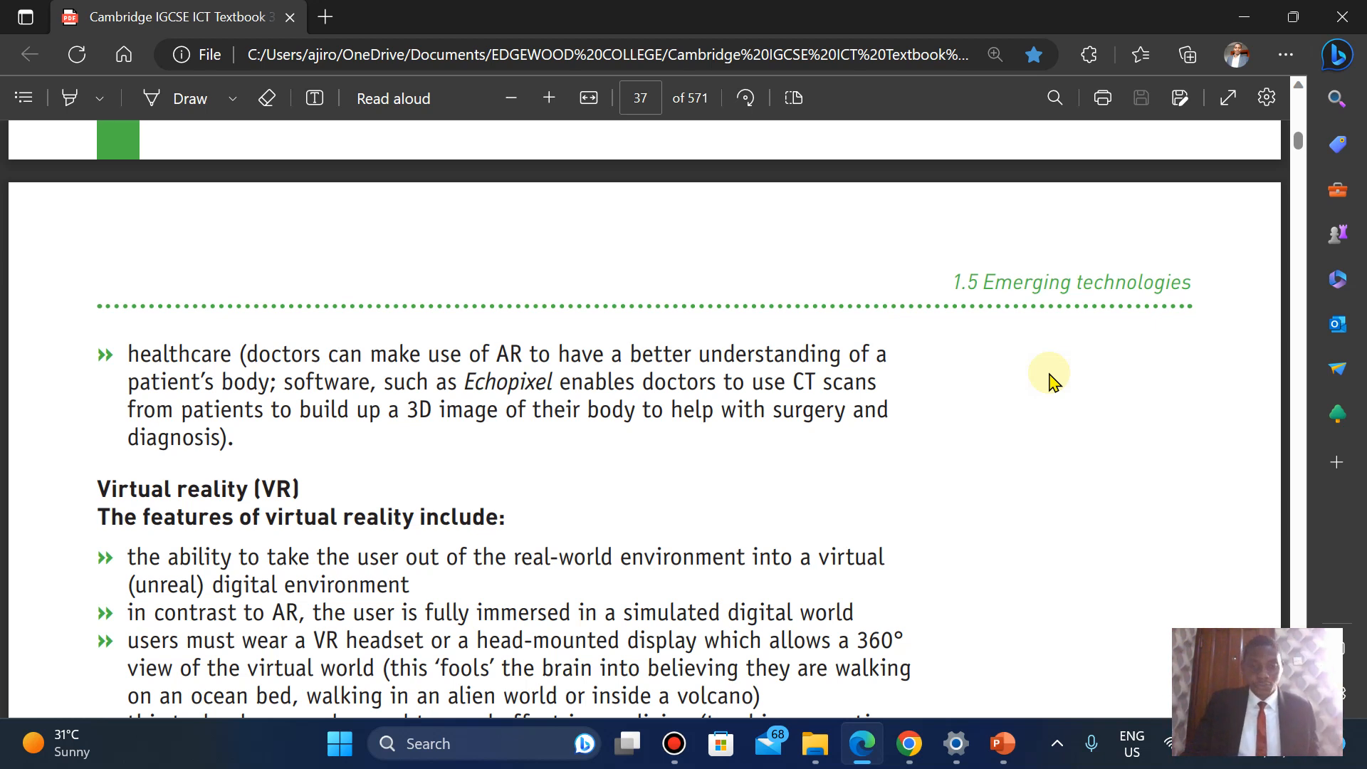
{"action": "scroll", "scroll_direction": "down", "scroll_amount": 3}
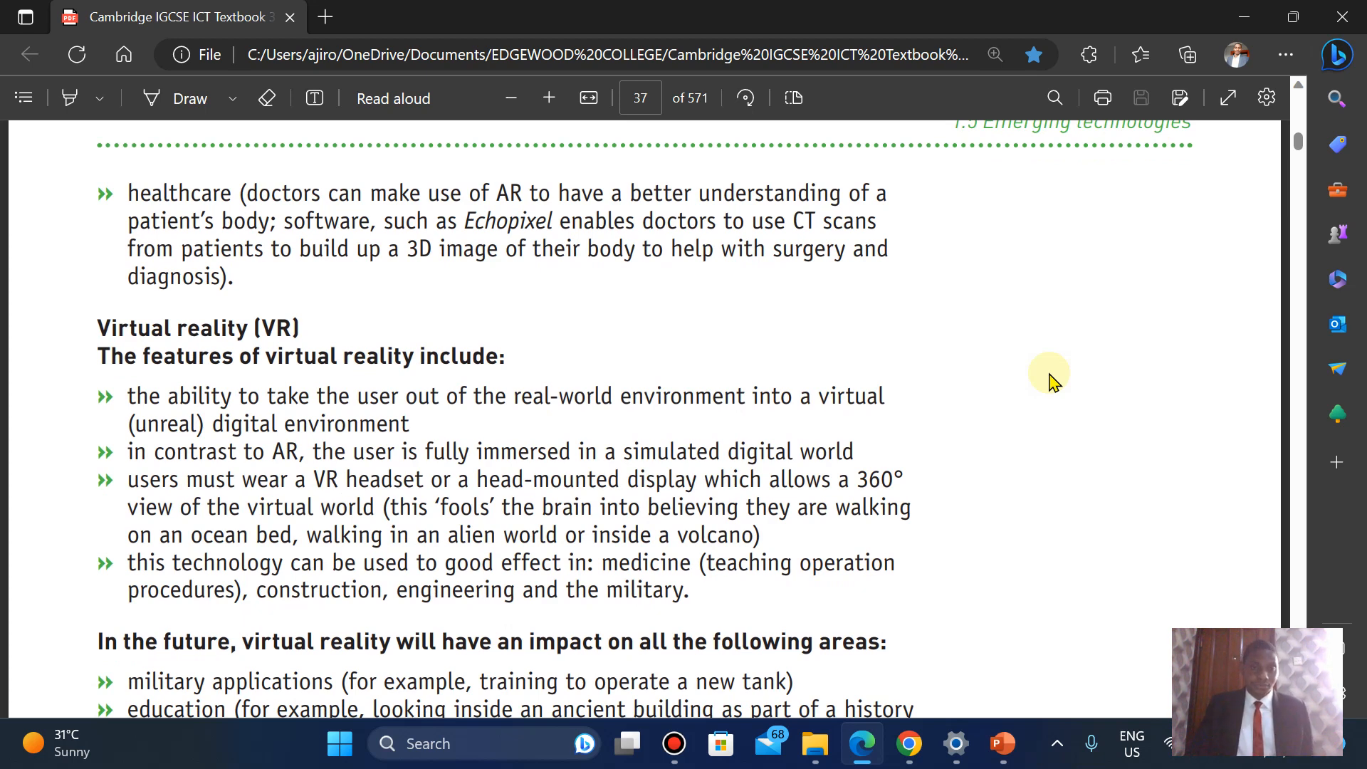
{"action": "scroll", "scroll_direction": "down", "scroll_amount": 3}
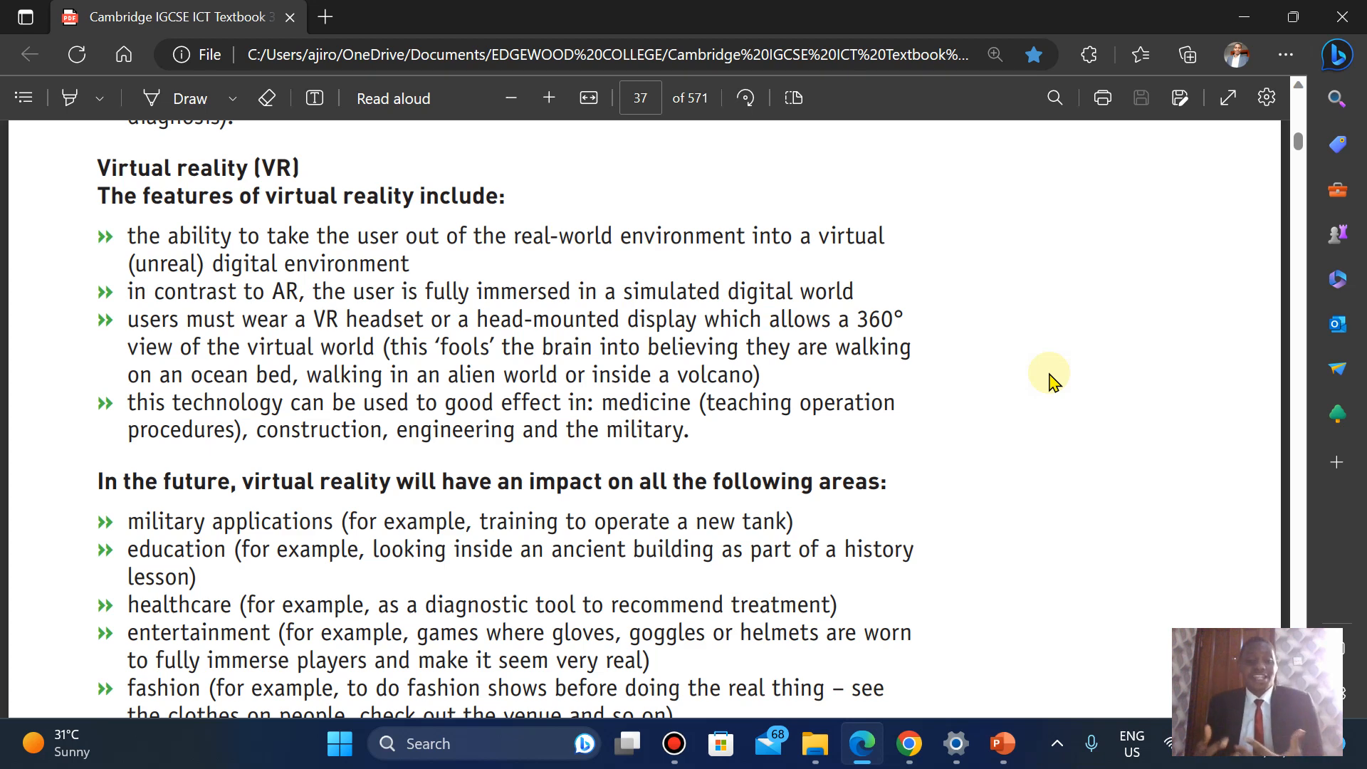
{"action": "scroll", "scroll_direction": "down", "scroll_amount": 3}
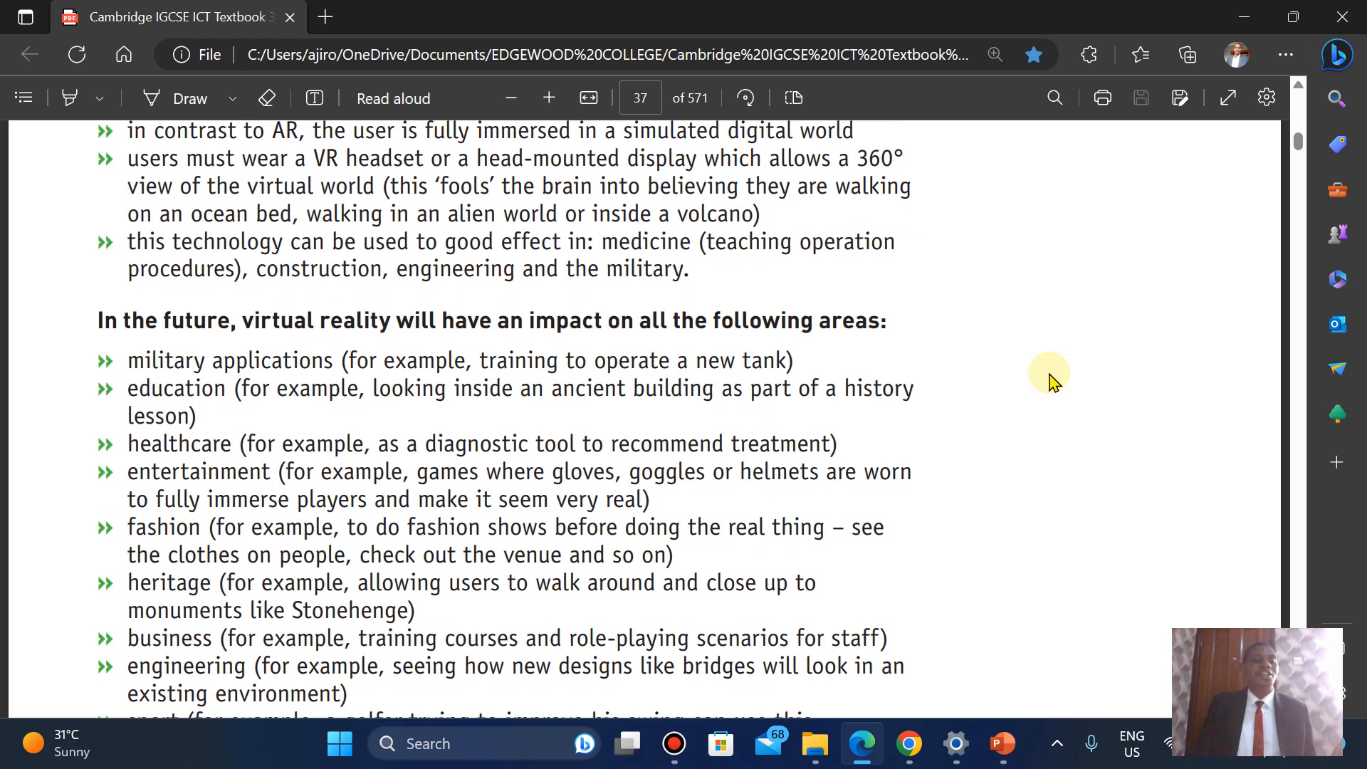
{"action": "scroll", "scroll_direction": "down", "scroll_amount": 3}
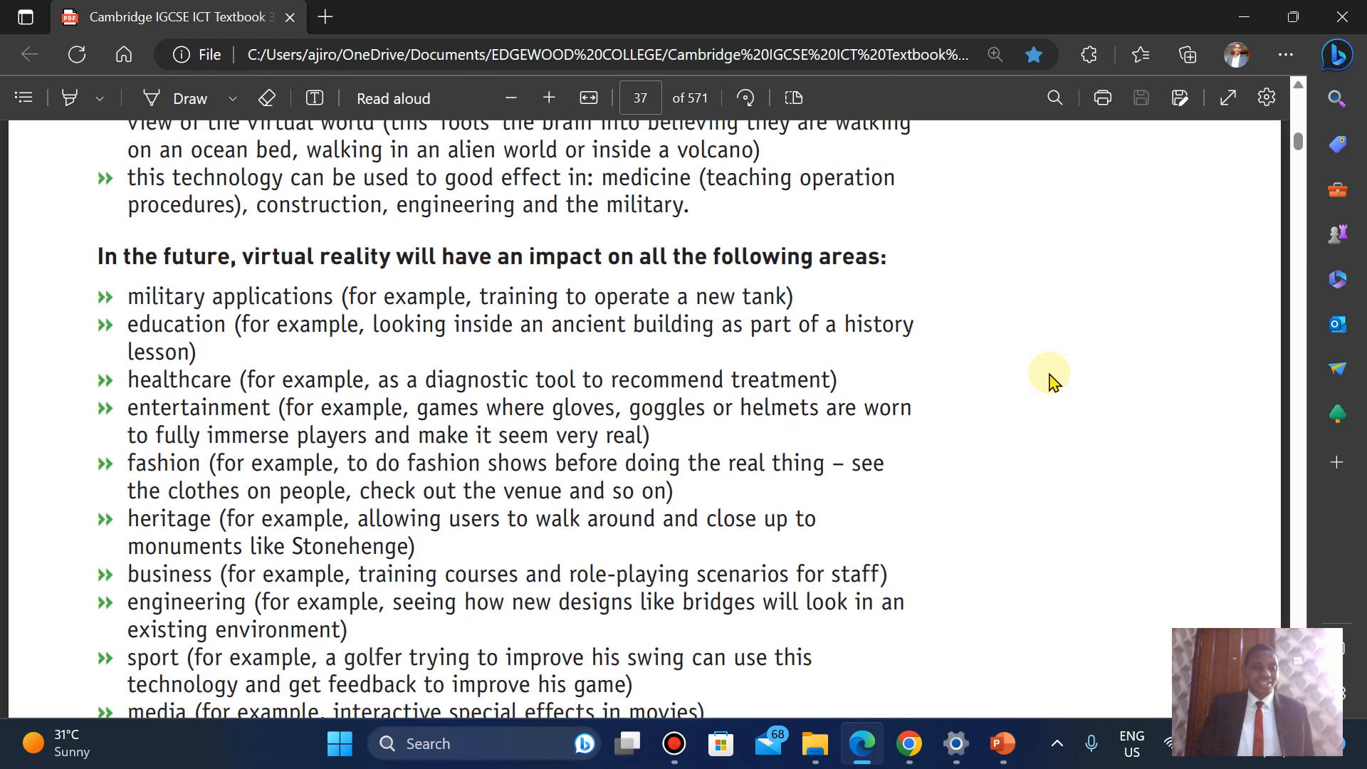
{"action": "scroll", "scroll_direction": "down", "scroll_amount": 3}
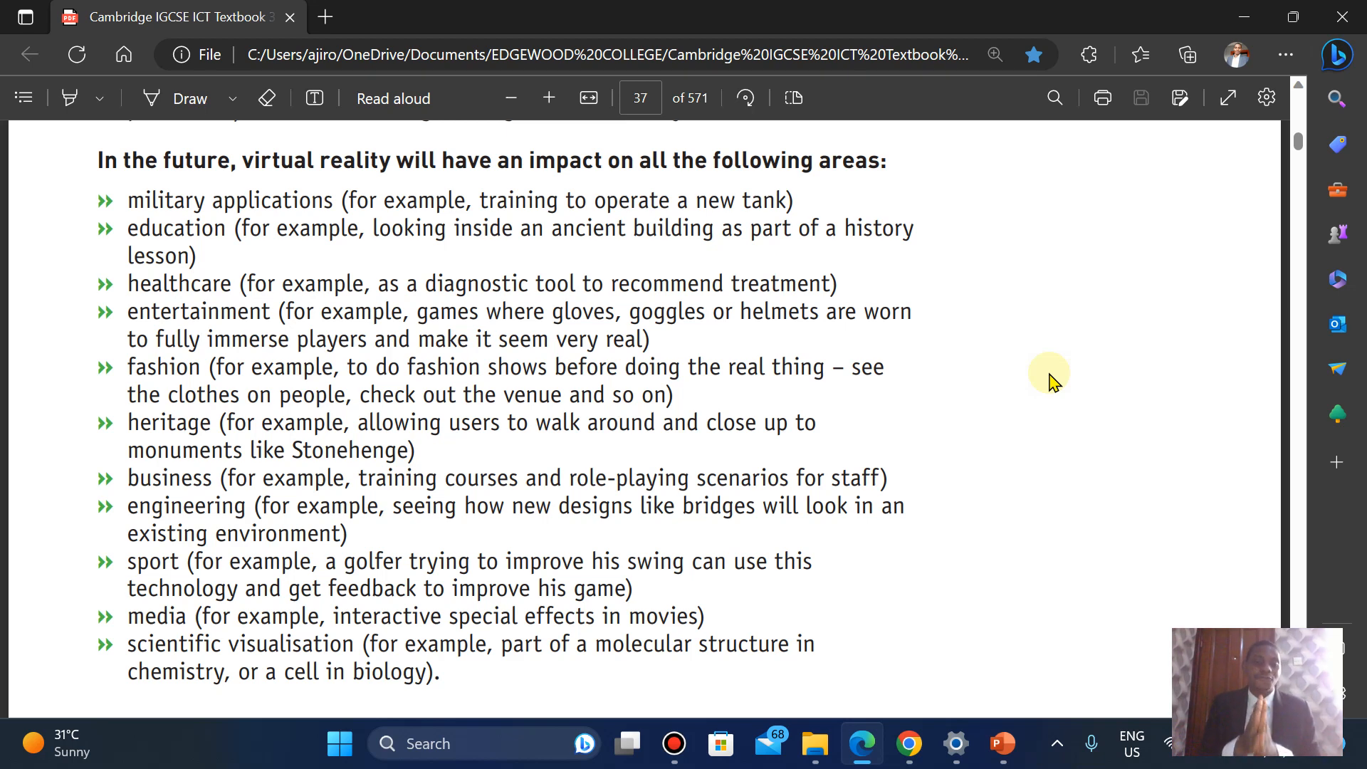
{"action": "scroll", "scroll_direction": "down", "scroll_amount": 3}
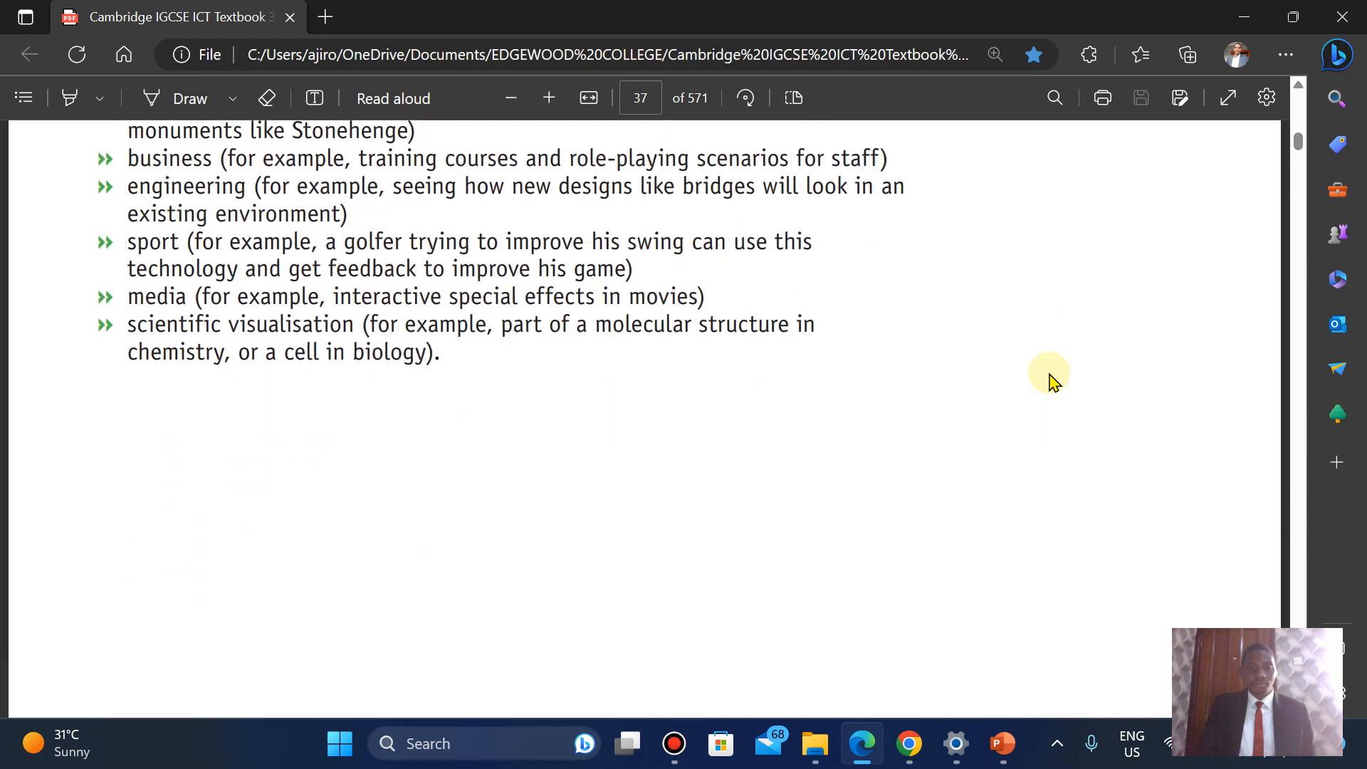
{"action": "scroll", "scroll_direction": "up", "scroll_amount": 3}
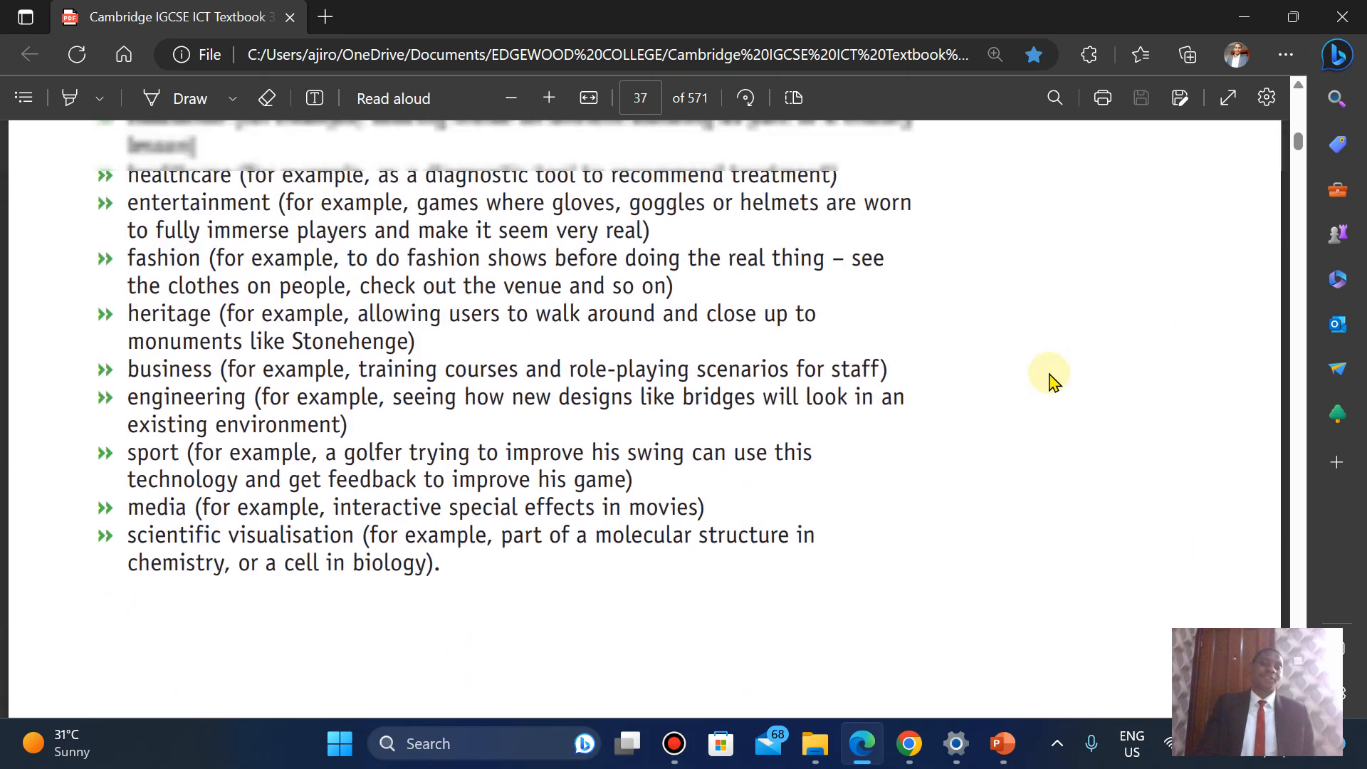
{"action": "scroll", "scroll_direction": "up", "scroll_amount": 3}
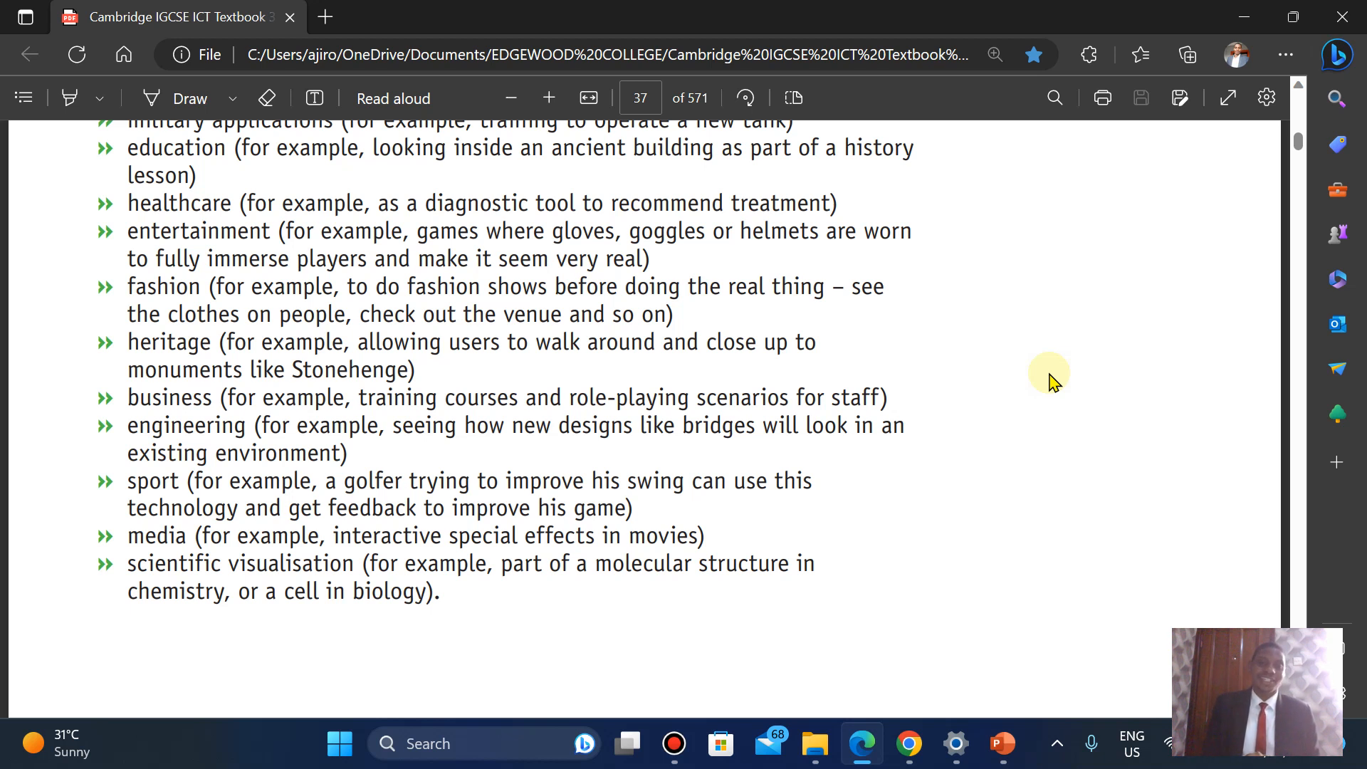
{"action": "mouse_move", "coordinate": [643, 8]}
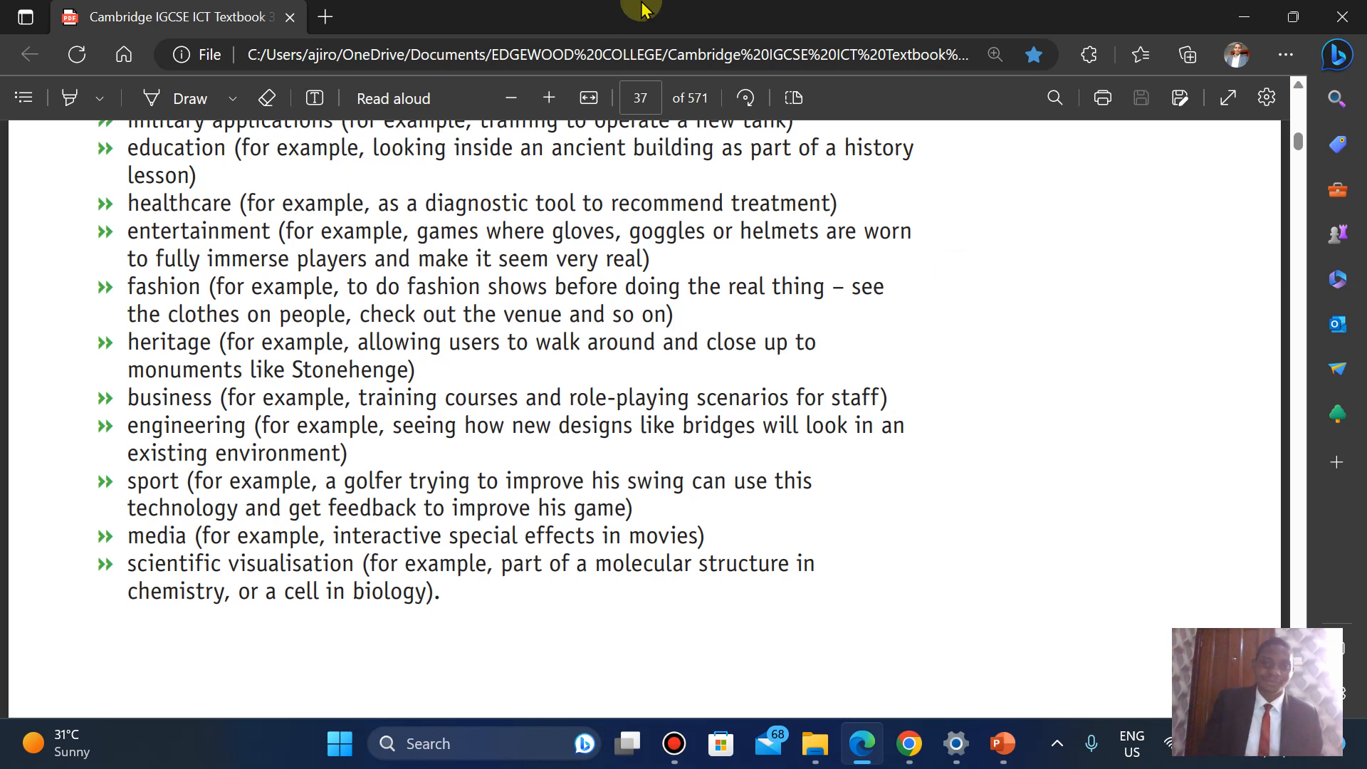